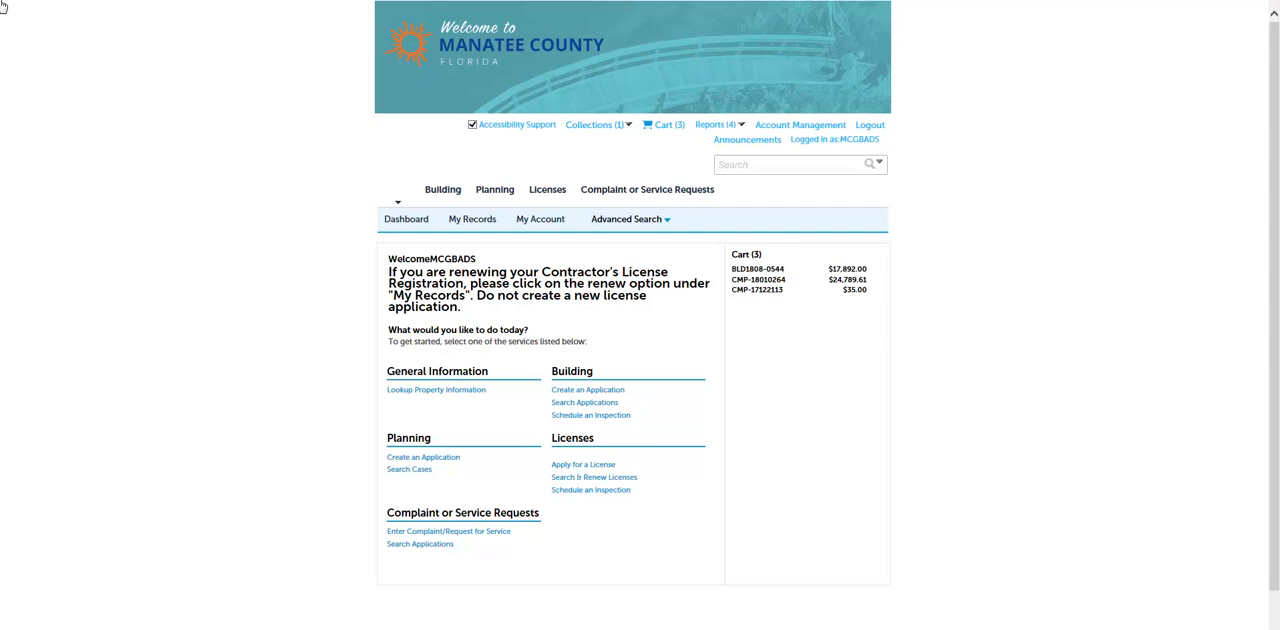
{"action": "mouse_move", "coordinate": [212, 10]}
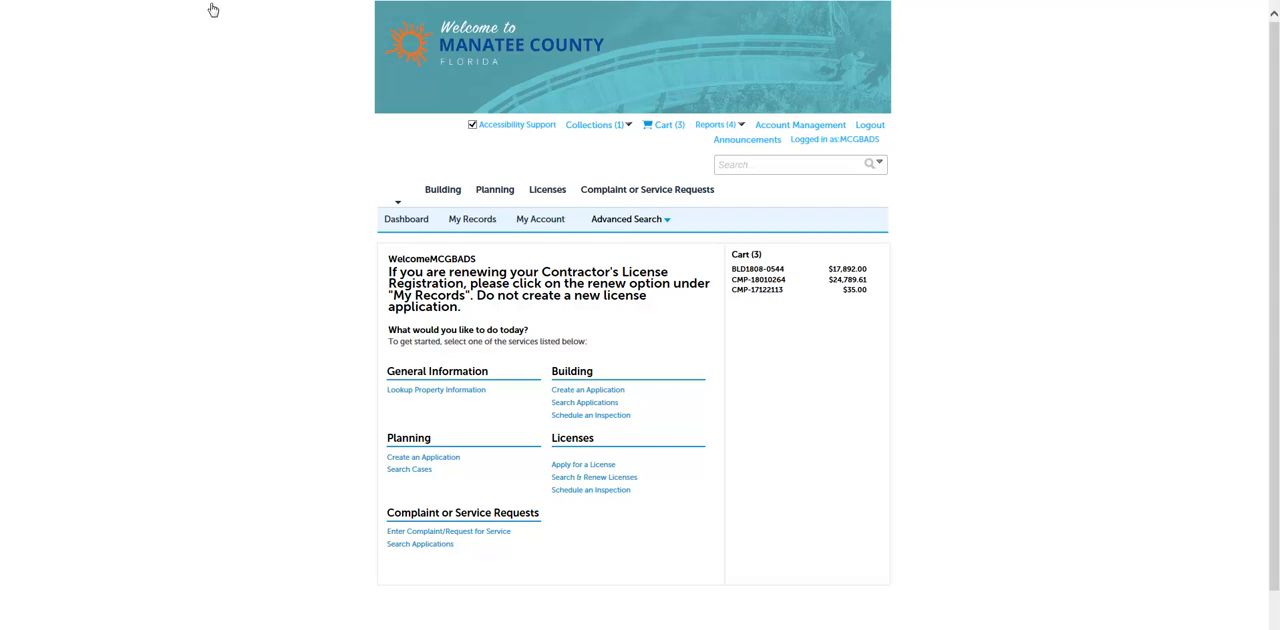
{"action": "mouse_move", "coordinate": [668, 124]}
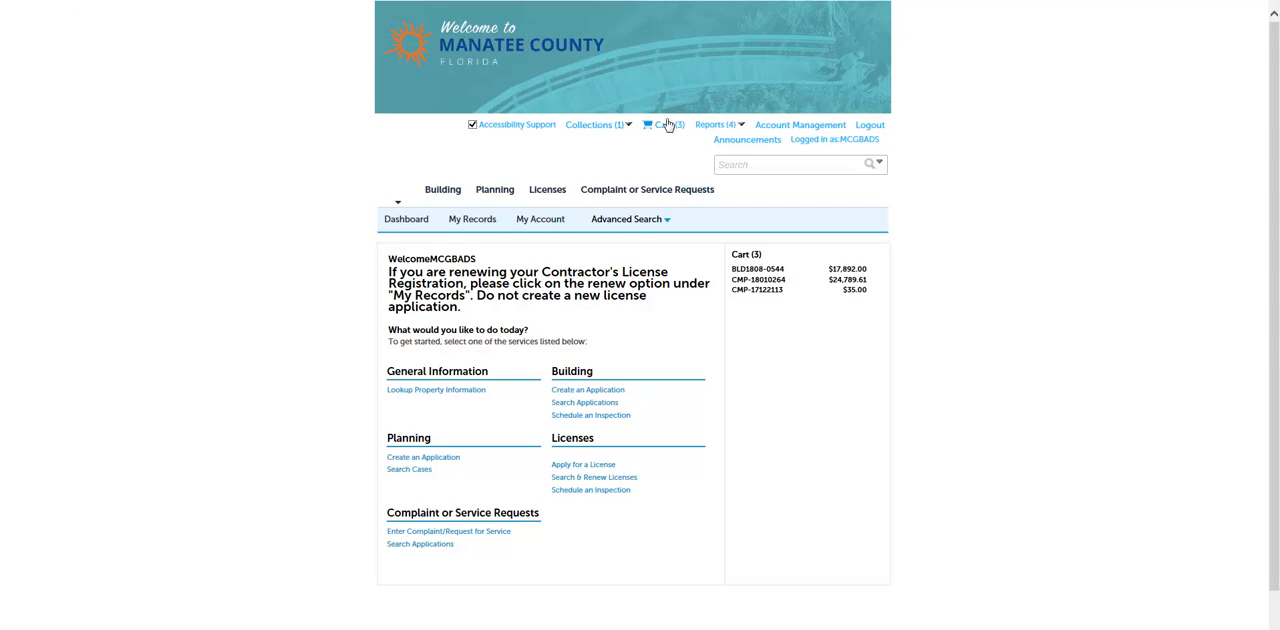
Step: Open the shopping cart showing three permits awaiting payment, totaling $42,716.61
{"action": "left_click", "coordinate": [668, 124]}
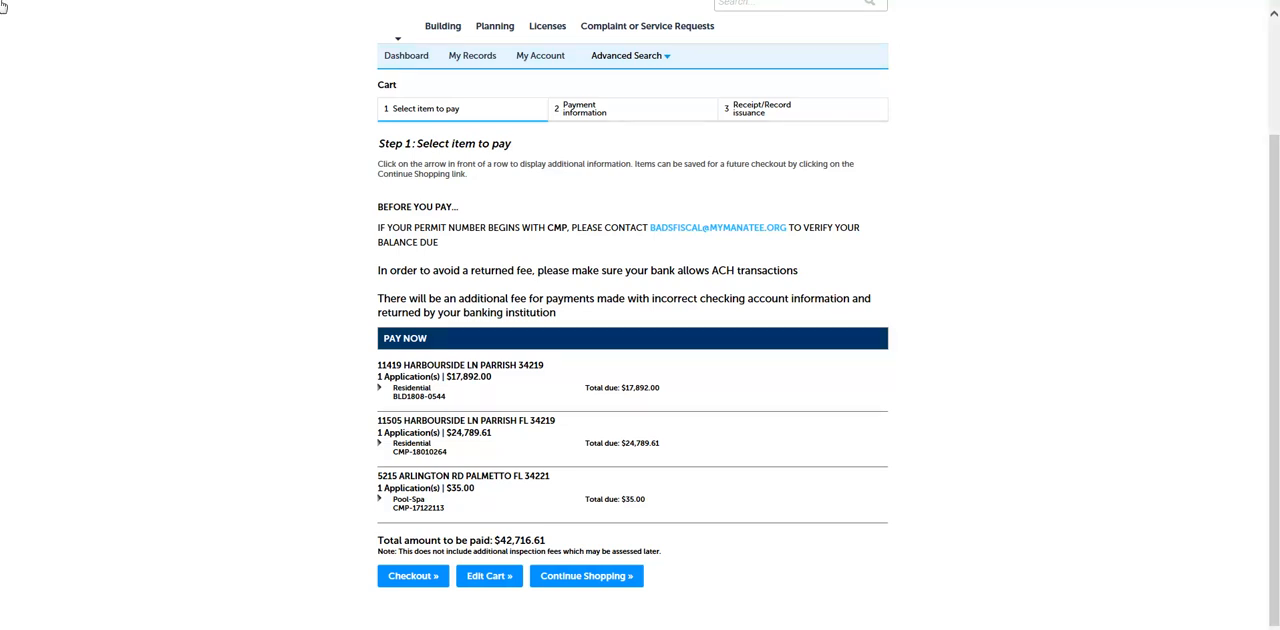
{"action": "mouse_move", "coordinate": [304, 90]}
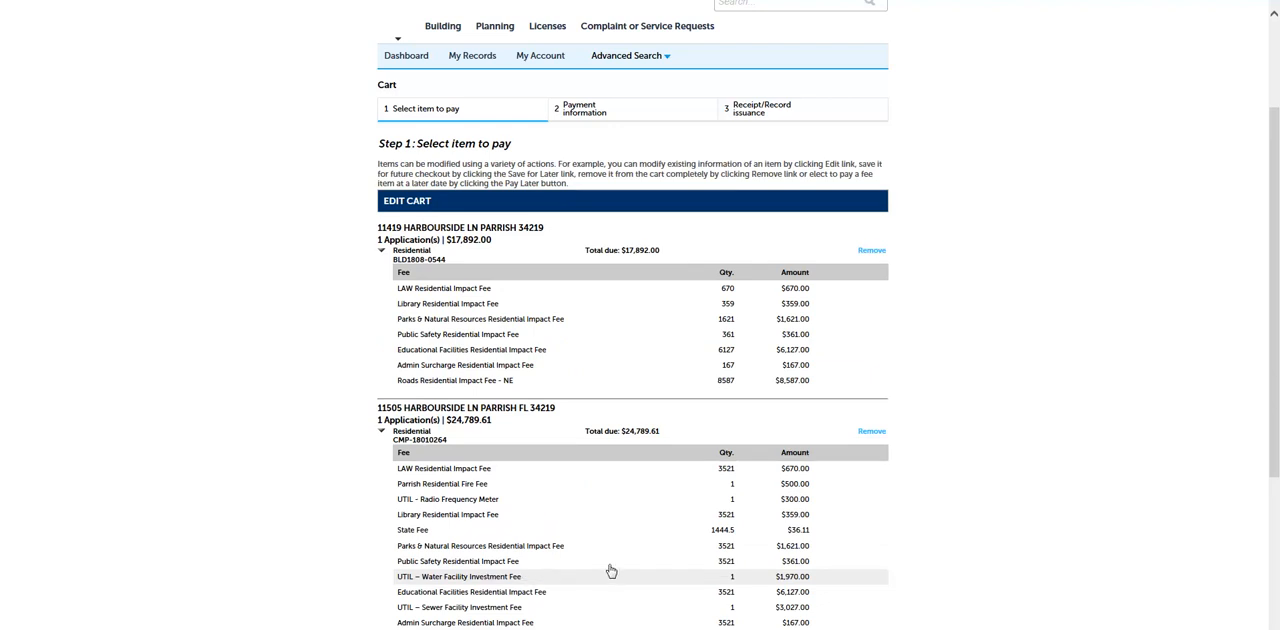
{"action": "mouse_move", "coordinate": [878, 272]}
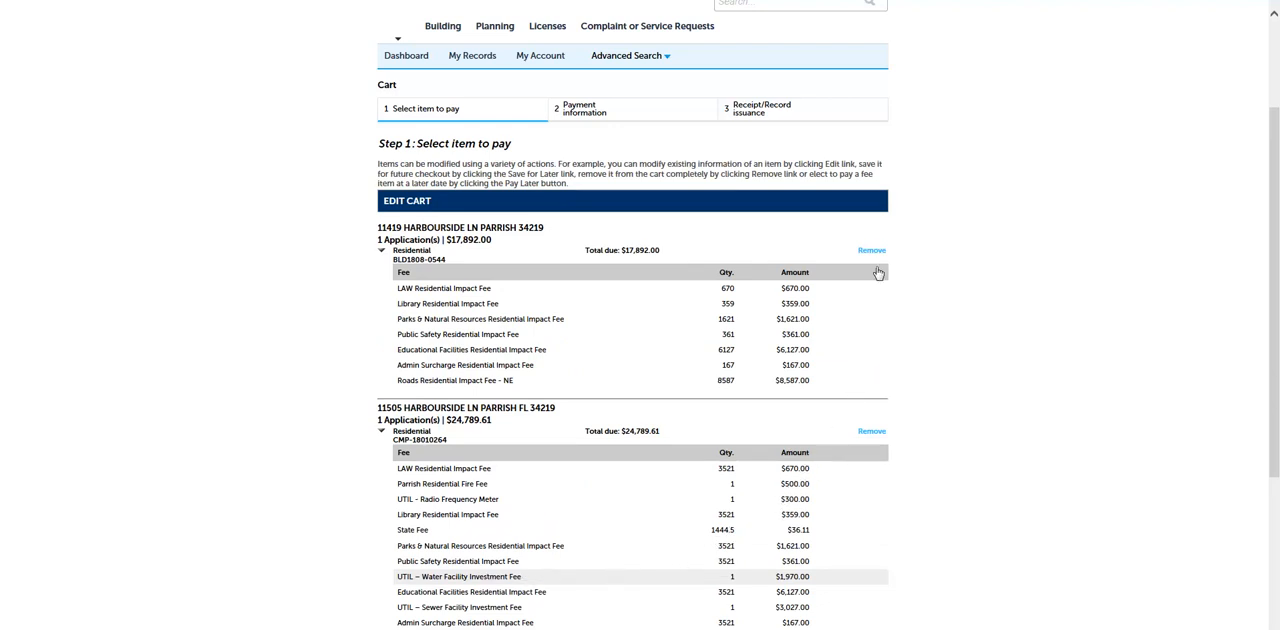
{"action": "left_click", "coordinate": [872, 250]}
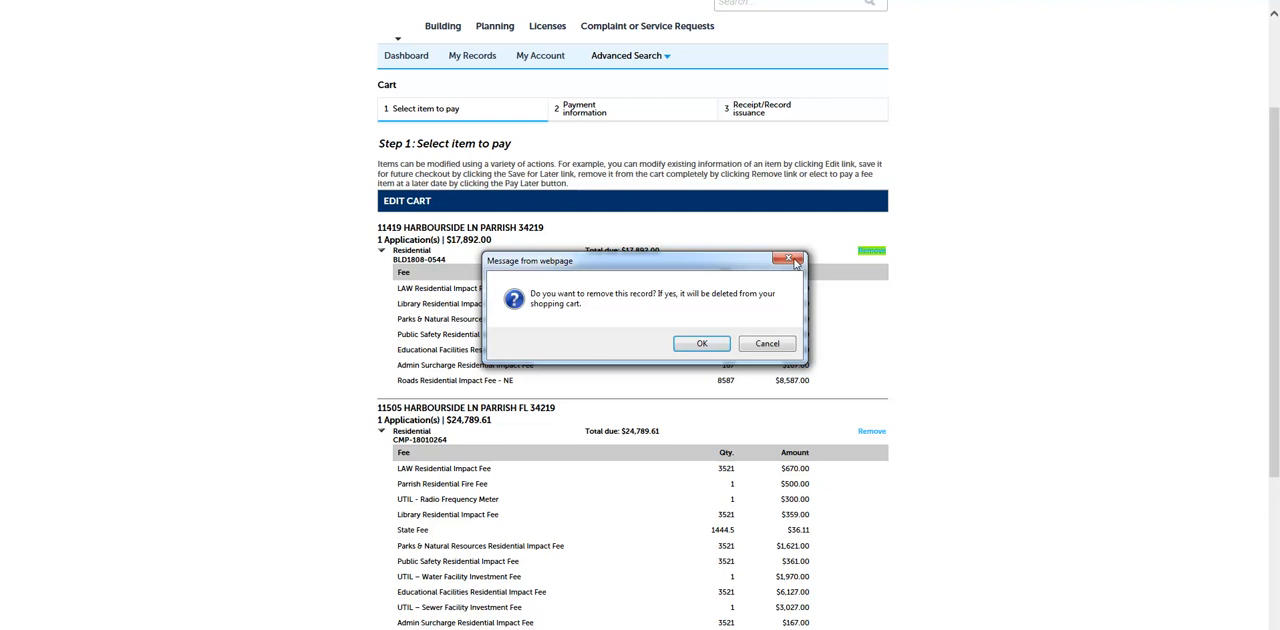
{"action": "left_click", "coordinate": [700, 342]}
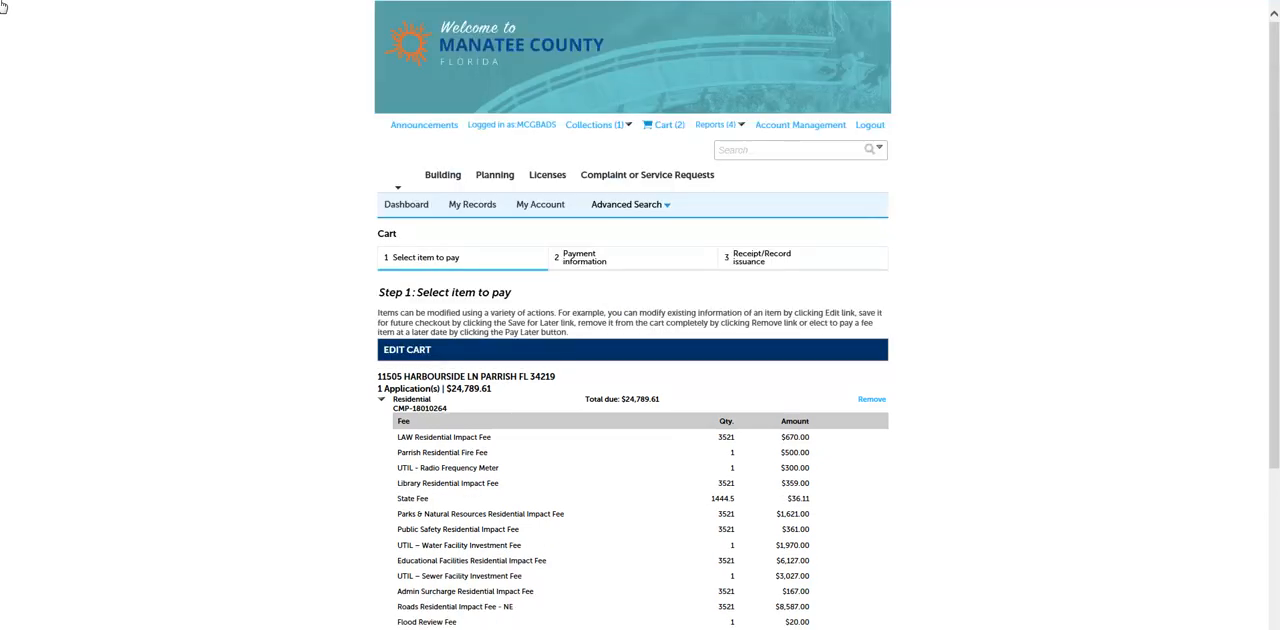
{"action": "mouse_move", "coordinate": [372, 64]}
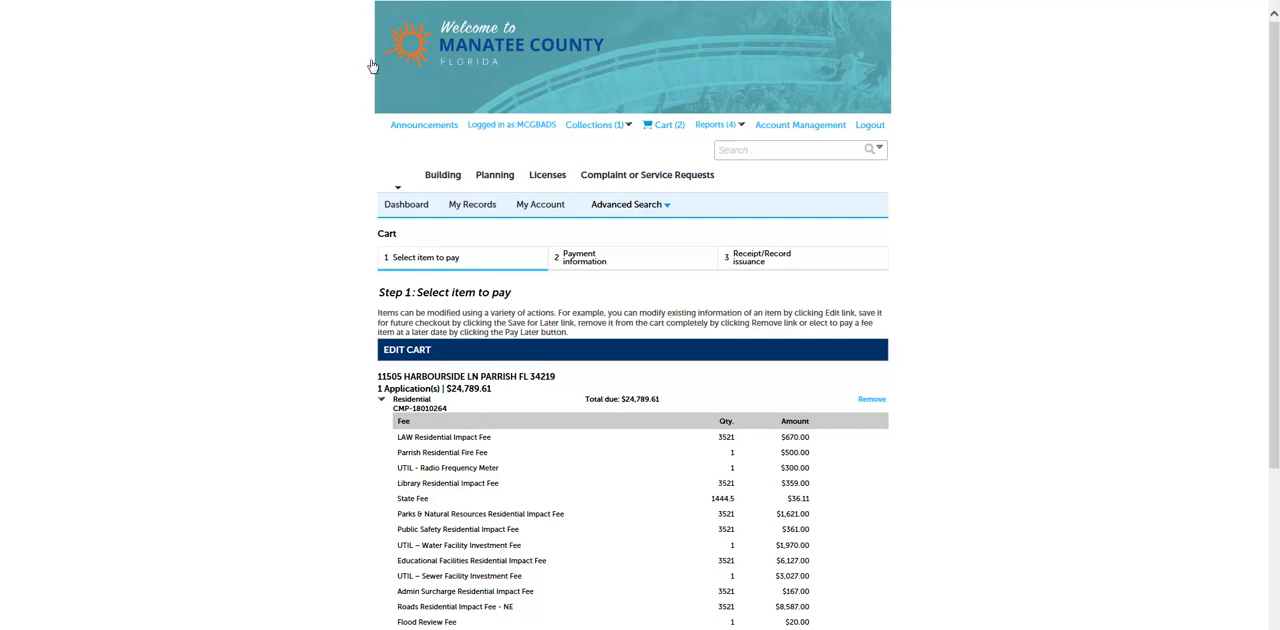
Step: From My Records, open BLD1805-2443 and view its $17,892.00 outstanding fees
{"action": "left_click", "coordinate": [472, 204]}
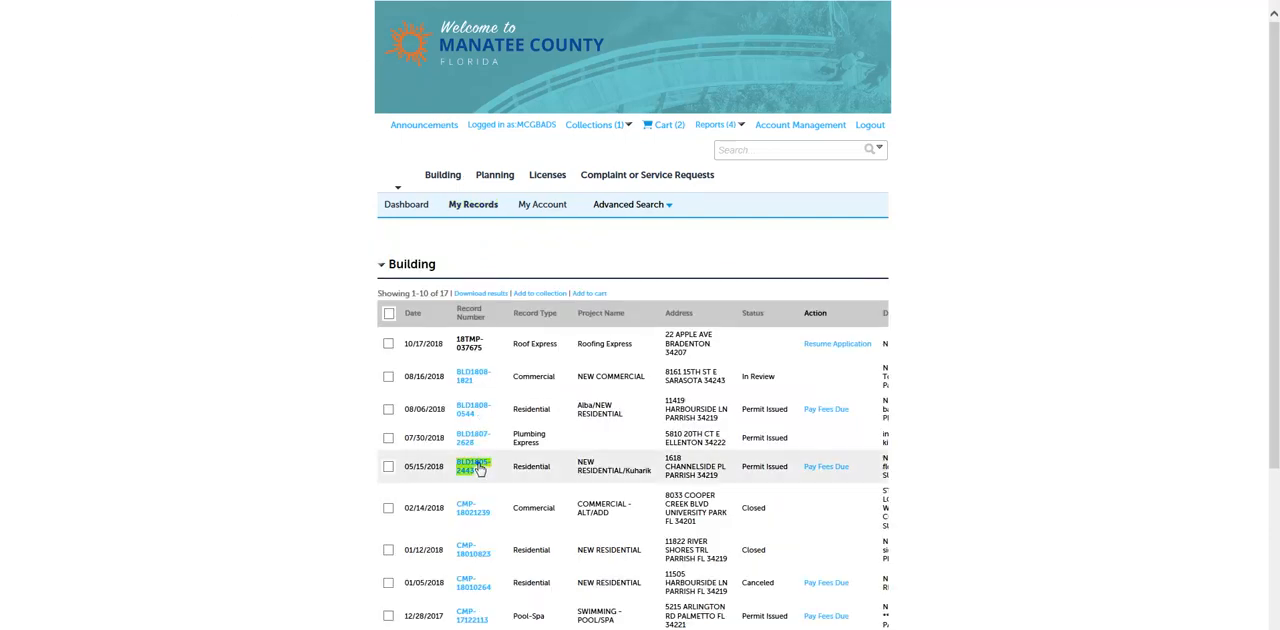
{"action": "left_click", "coordinate": [472, 466]}
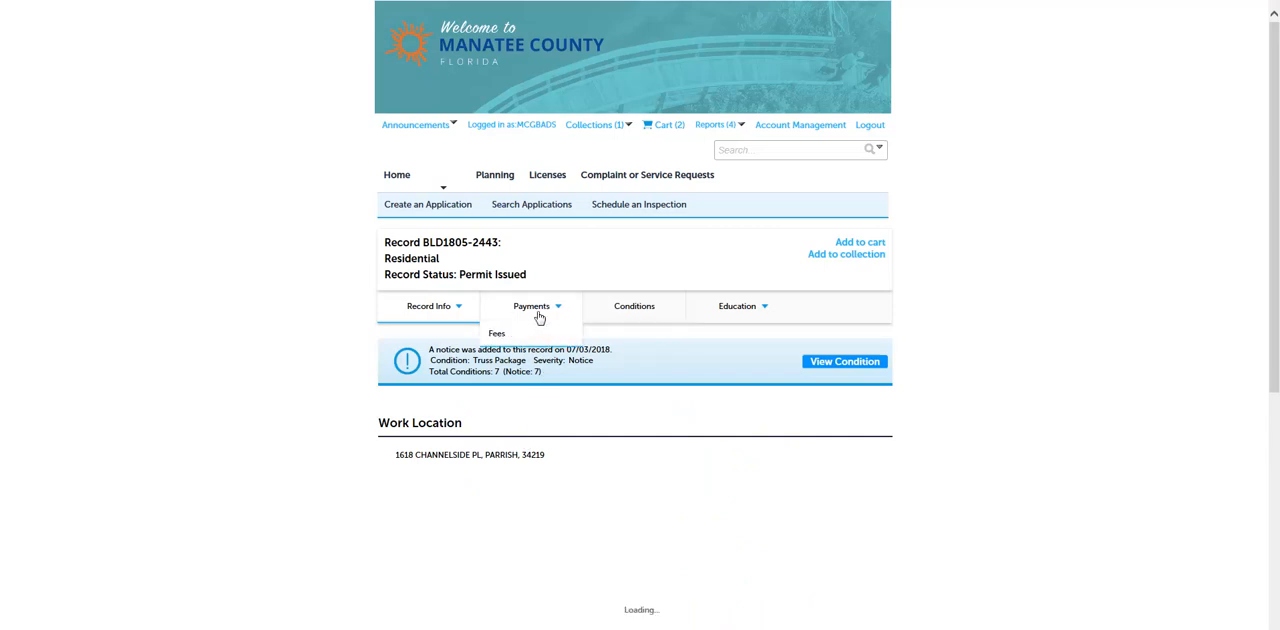
{"action": "left_click", "coordinate": [496, 332]}
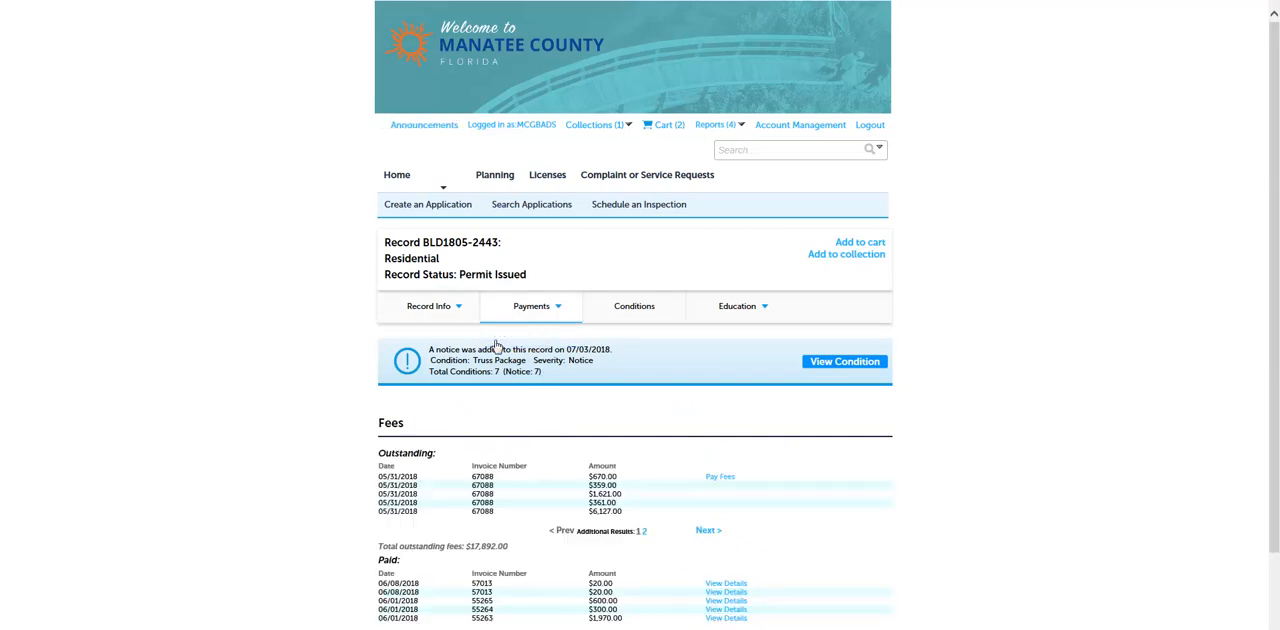
{"action": "mouse_move", "coordinate": [700, 408]}
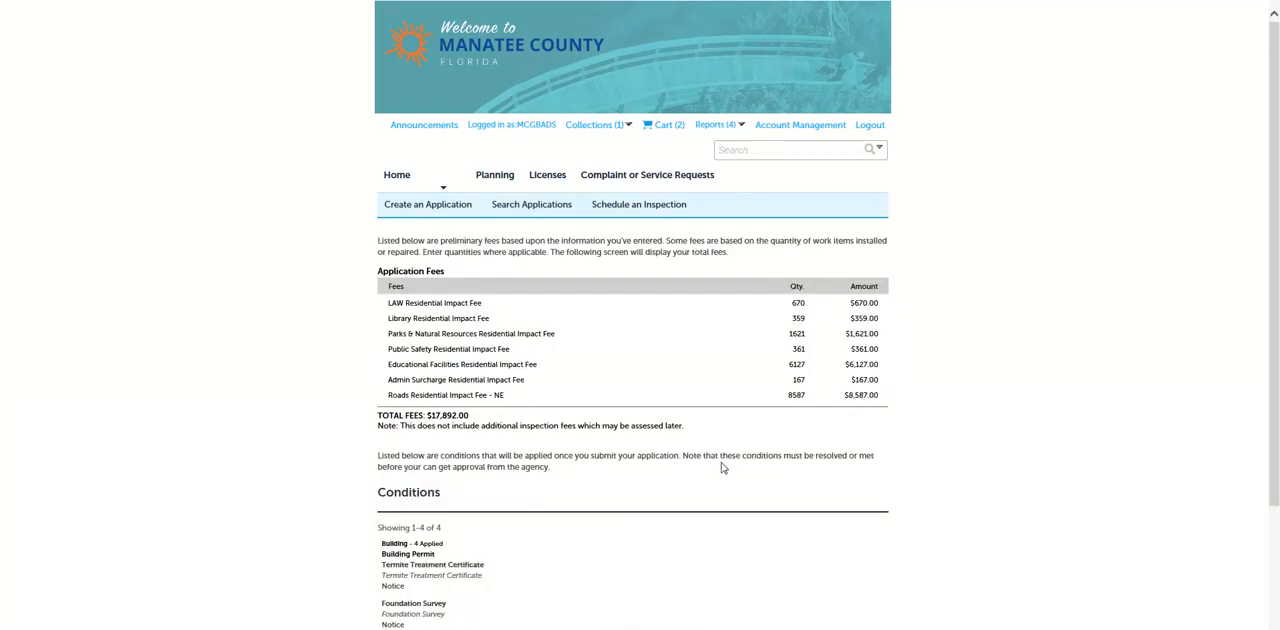
{"action": "scroll", "scroll_direction": "down", "scroll_amount": 3}
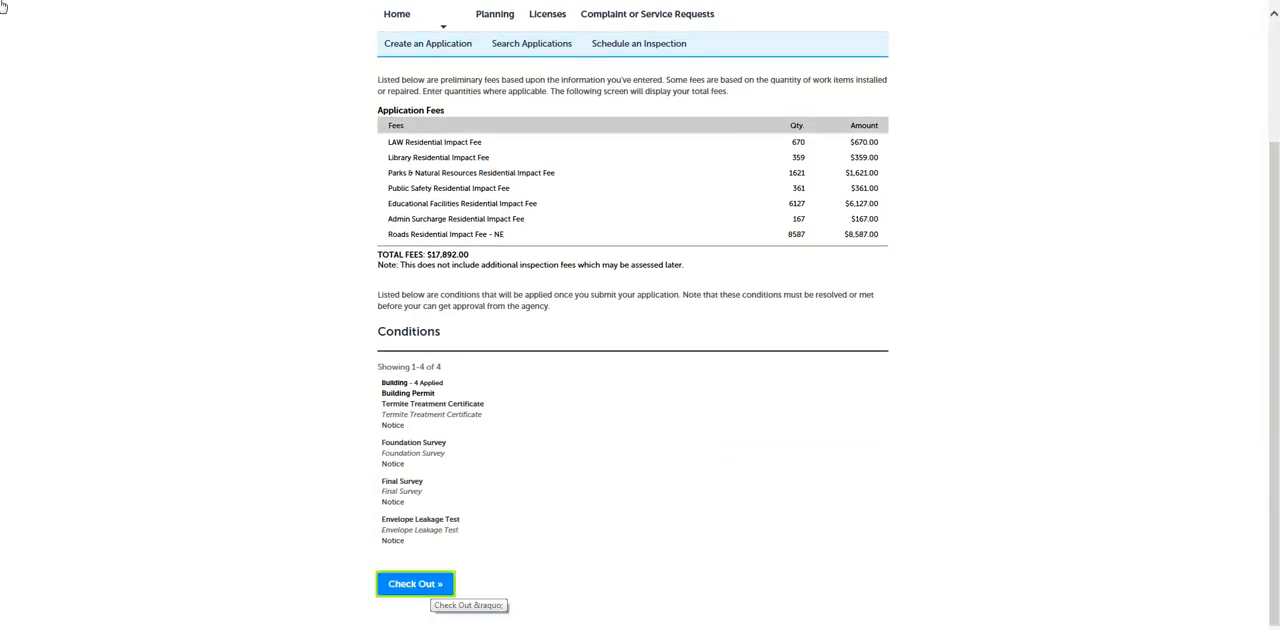
{"action": "mouse_move", "coordinate": [260, 86]}
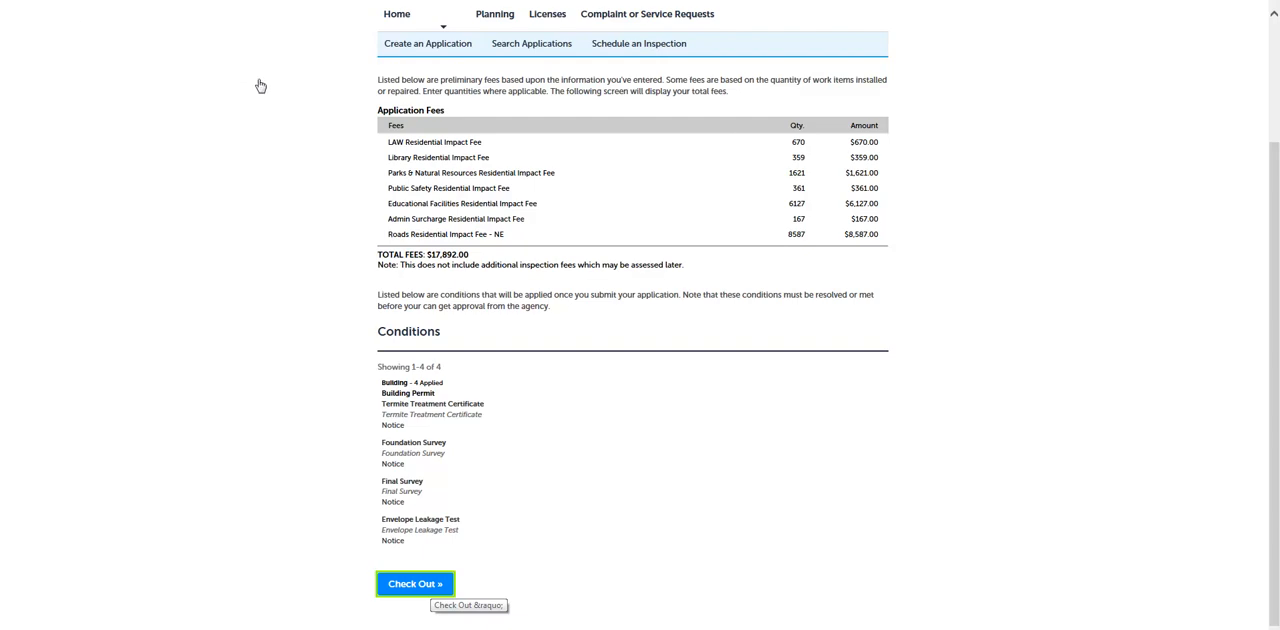
{"action": "mouse_move", "coordinate": [432, 596]}
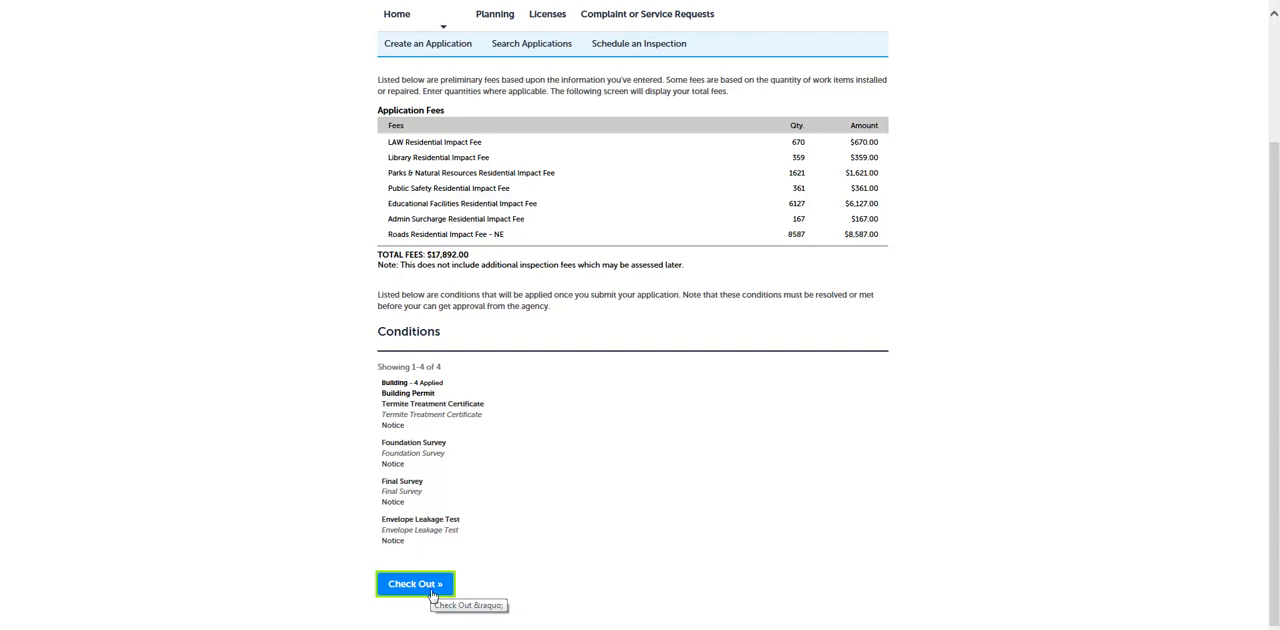
Step: Check out the 1618 Channelside Pl fees, adding them to the cart for $42,716.61 total
{"action": "left_click", "coordinate": [414, 584]}
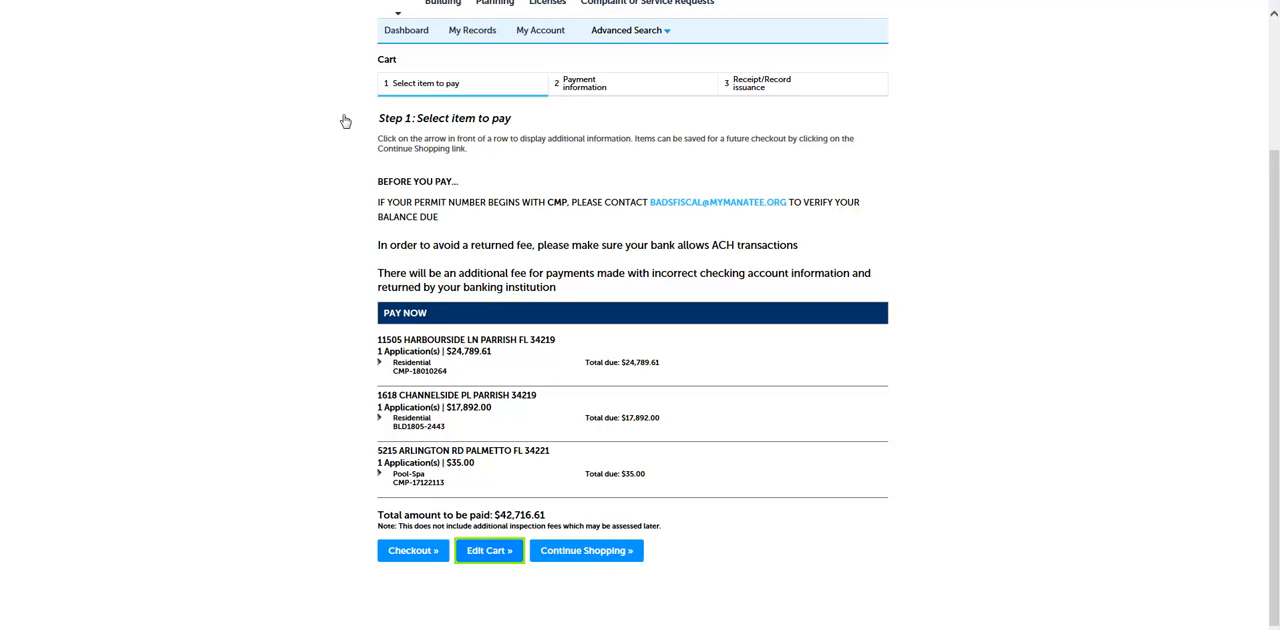
{"action": "mouse_move", "coordinate": [490, 564]}
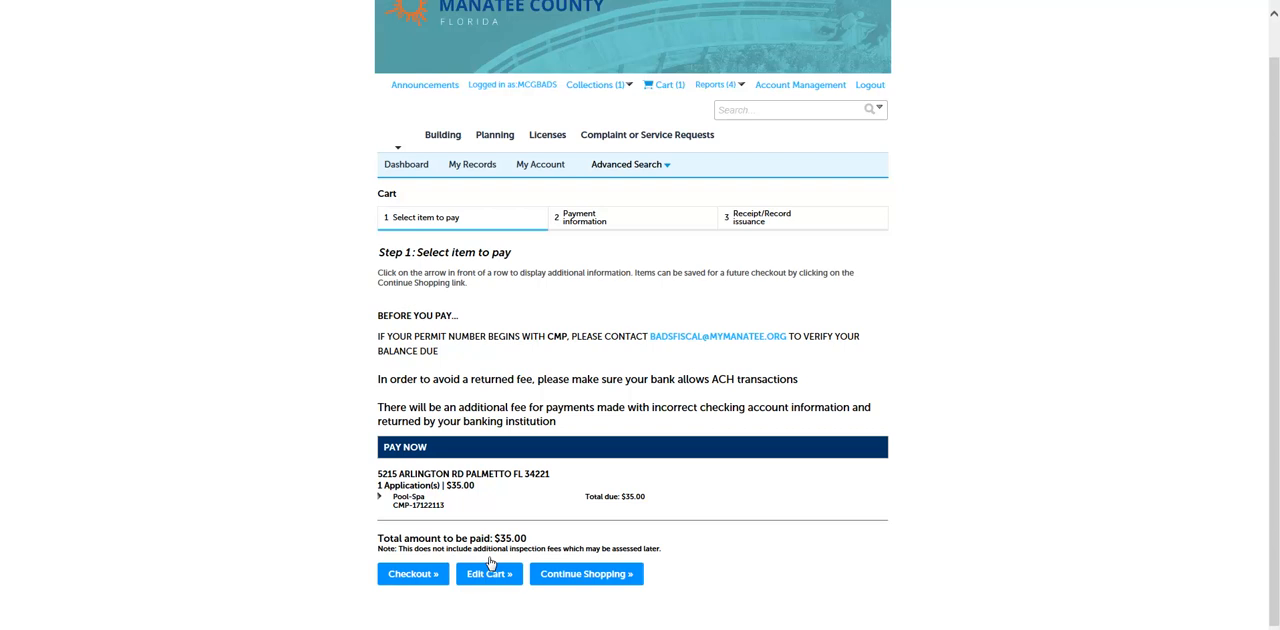
{"action": "mouse_move", "coordinate": [480, 548]}
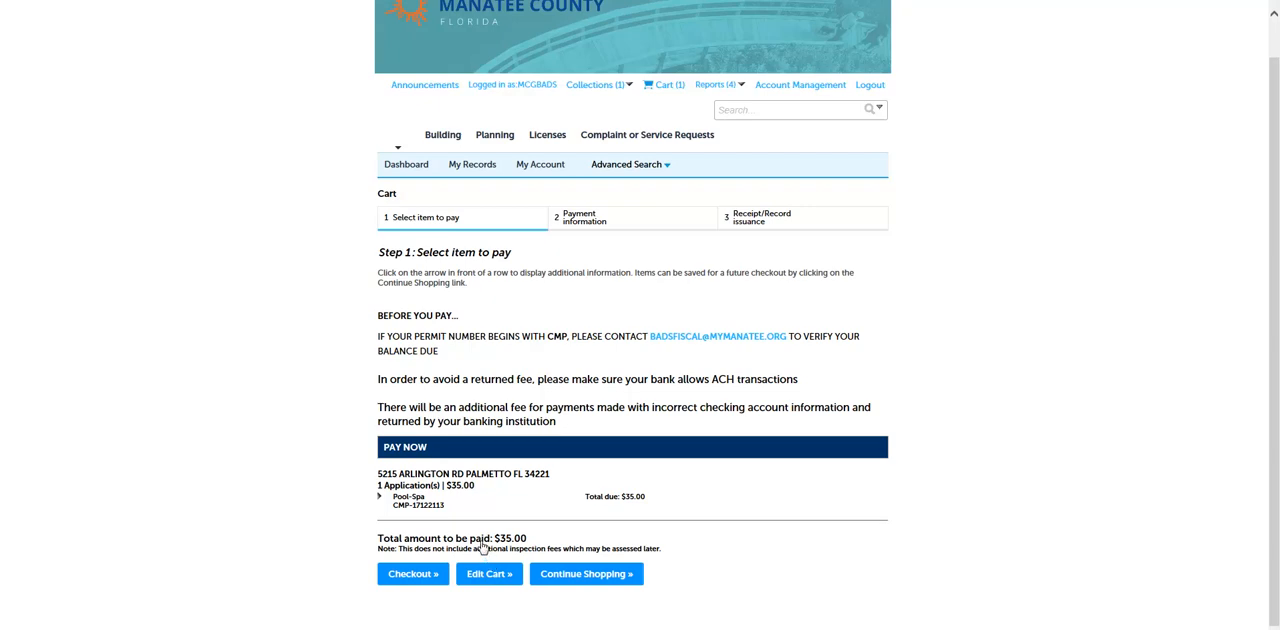
{"action": "left_click", "coordinate": [472, 164]}
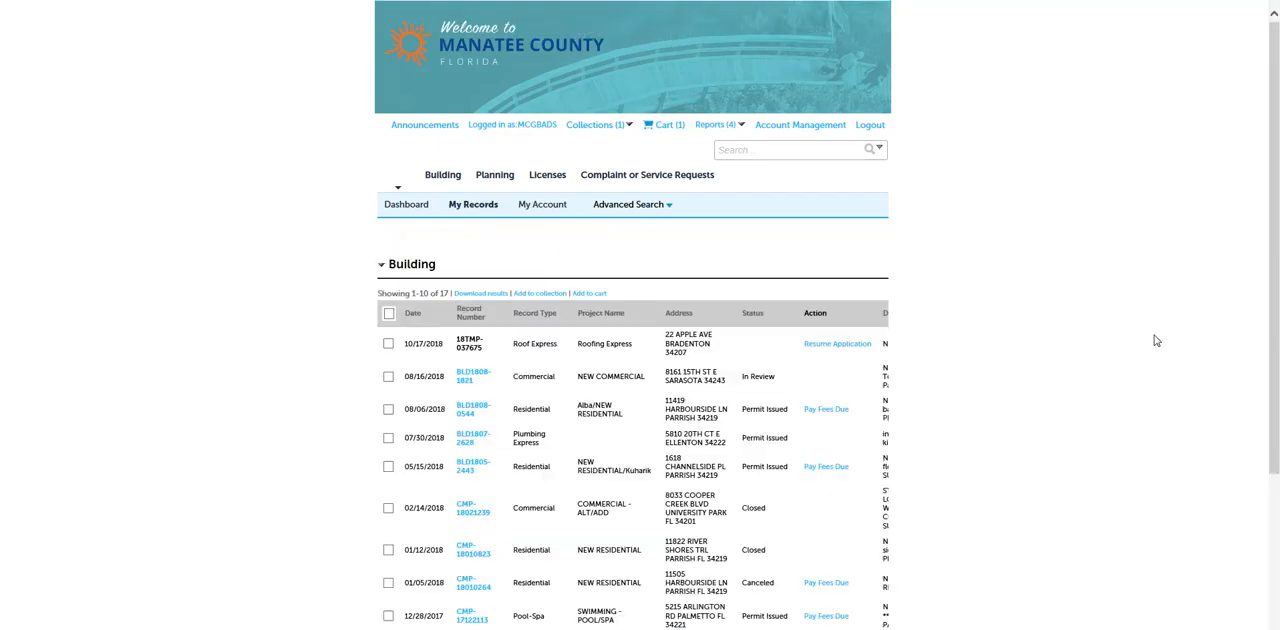
{"action": "scroll", "scroll_direction": "down", "scroll_amount": 3}
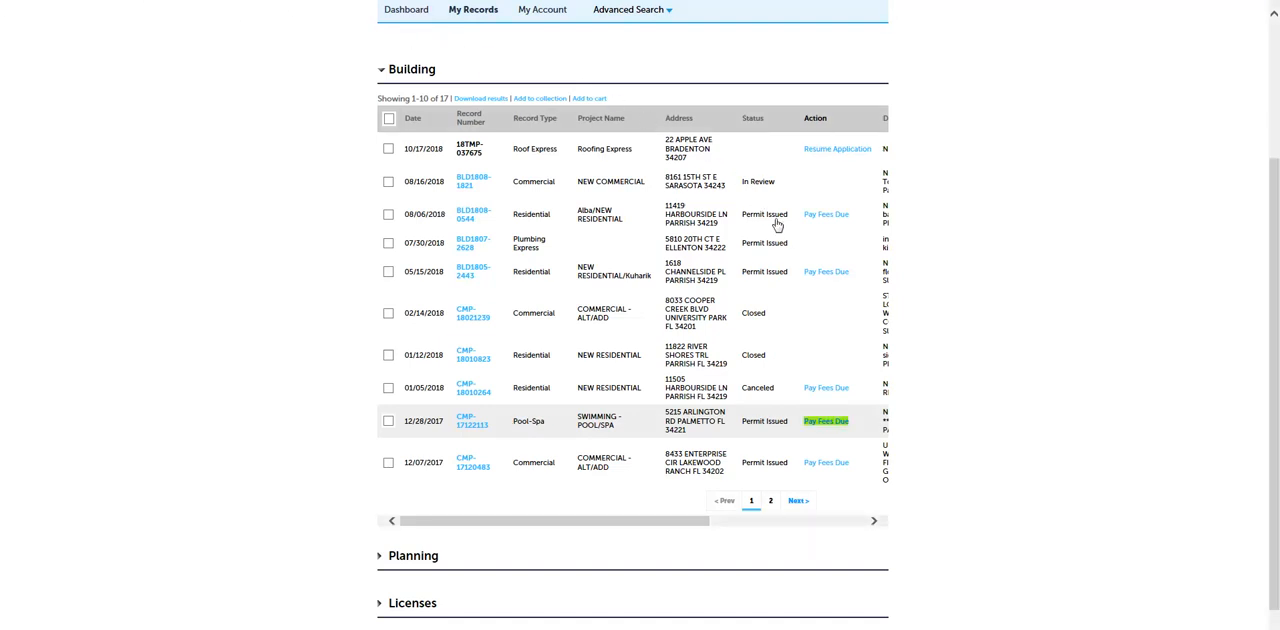
{"action": "left_click", "coordinate": [824, 420]}
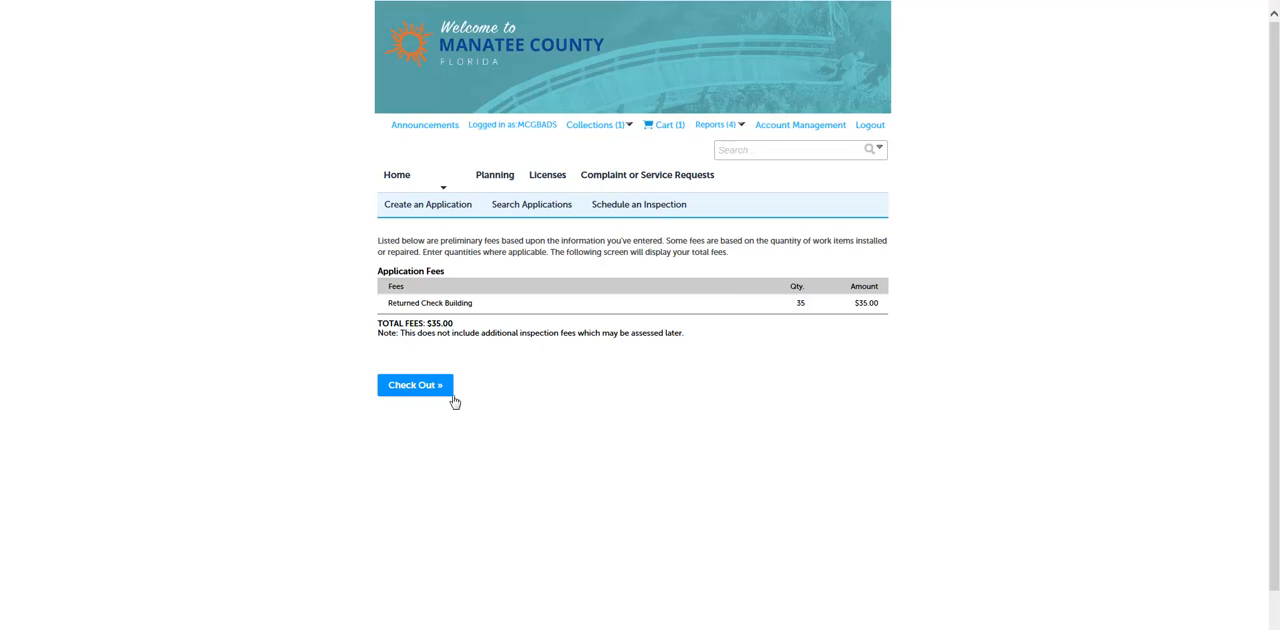
{"action": "left_click", "coordinate": [414, 386]}
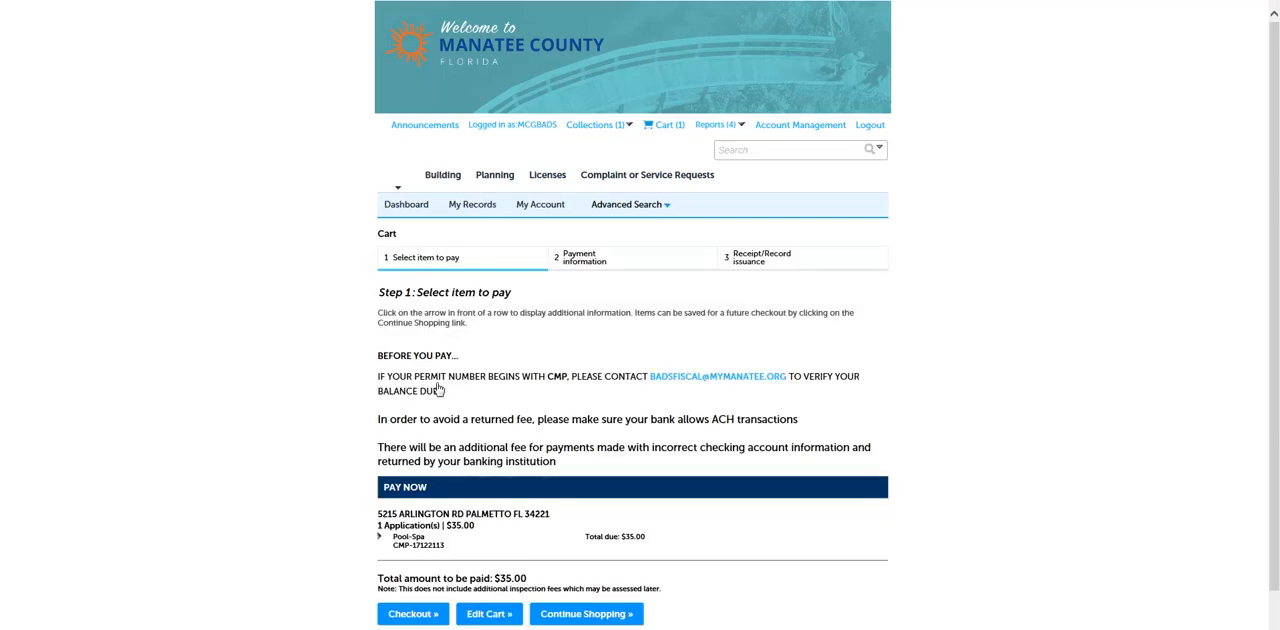
Step: Submit the $35.00 credit card payment and bring up its printable receipt
{"action": "left_click", "coordinate": [412, 612]}
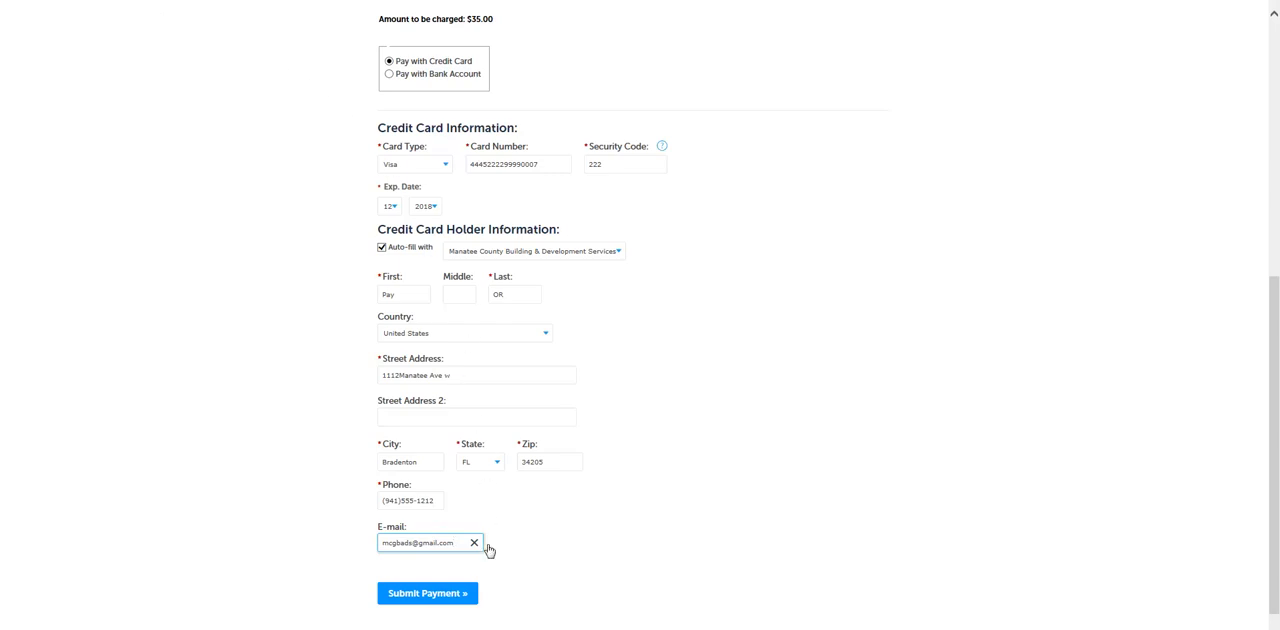
{"action": "left_click", "coordinate": [428, 592]}
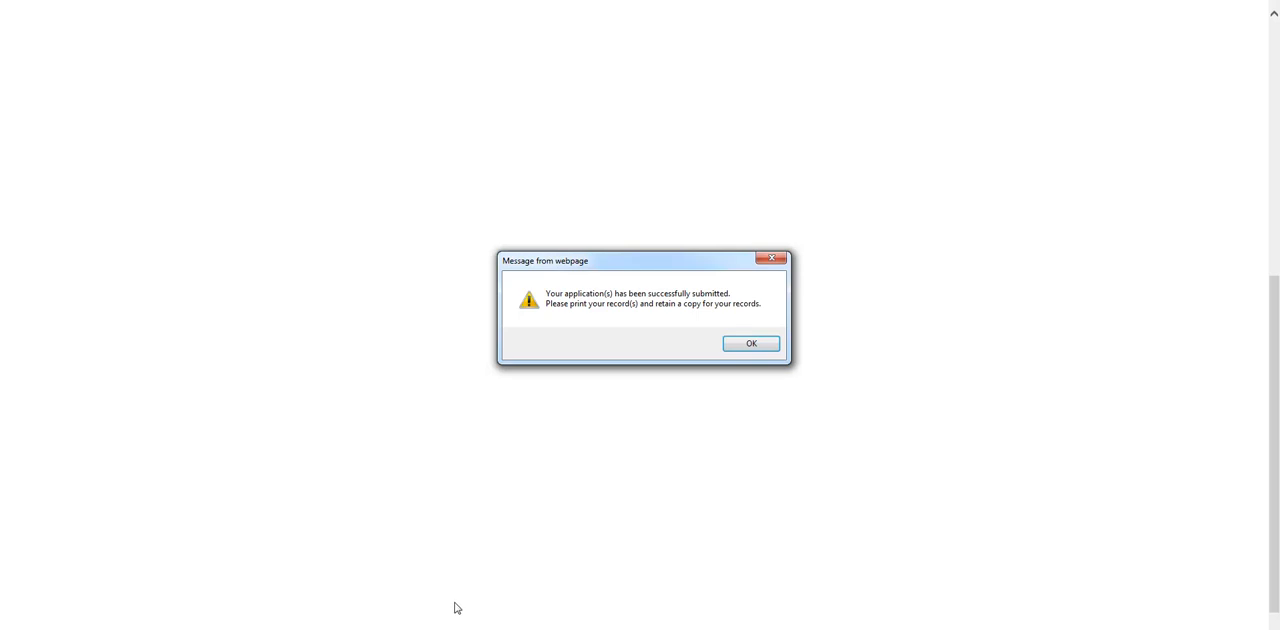
{"action": "left_click", "coordinate": [748, 342]}
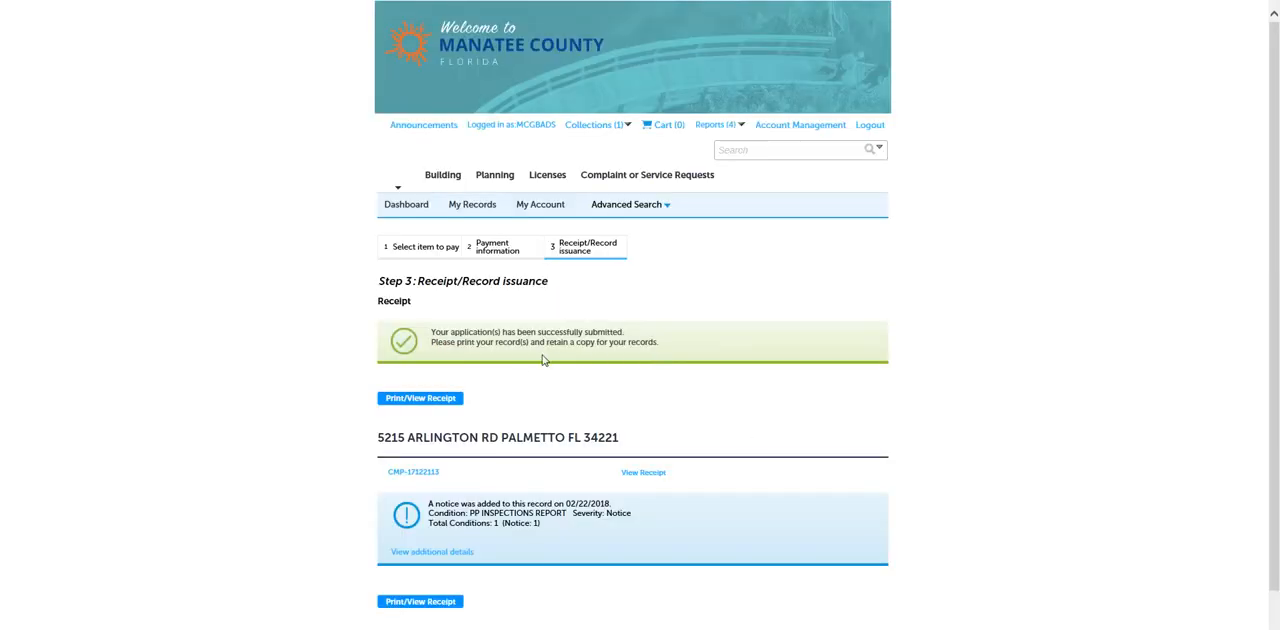
{"action": "mouse_move", "coordinate": [424, 408]}
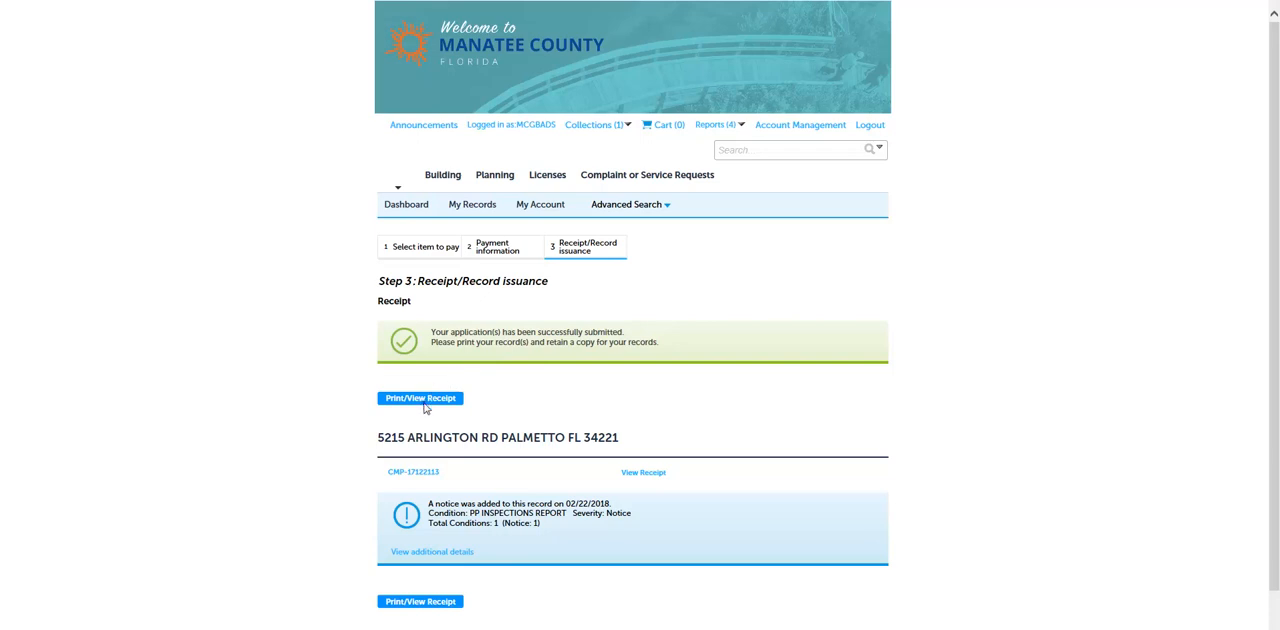
{"action": "left_click", "coordinate": [420, 398]}
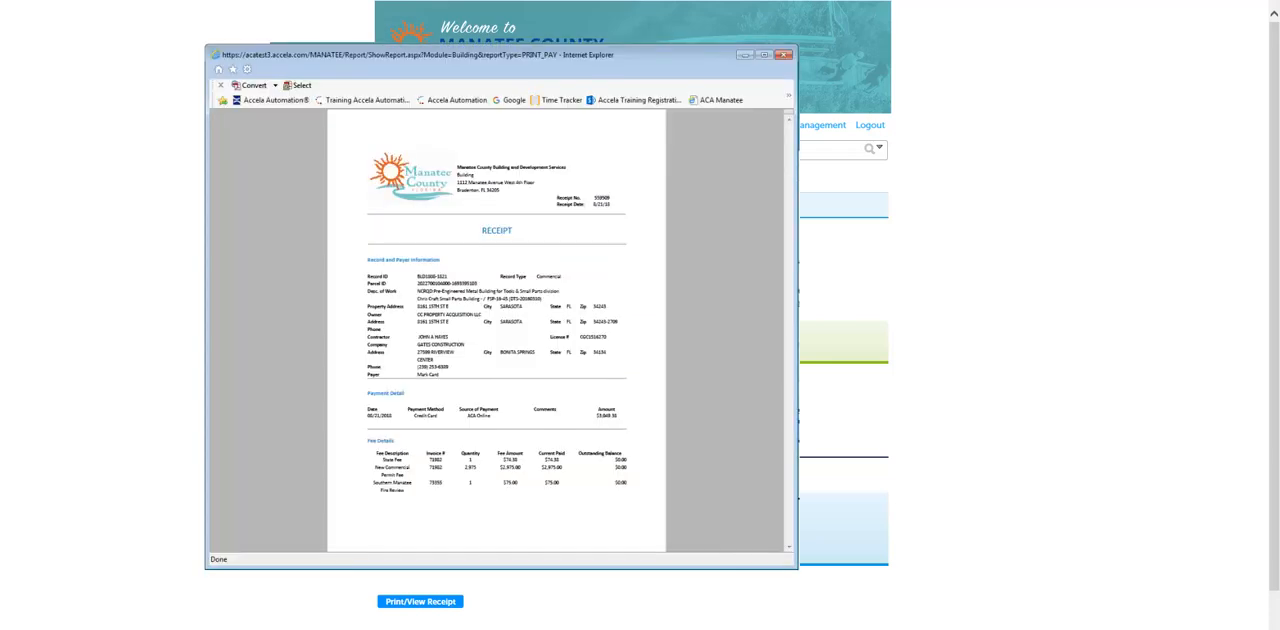